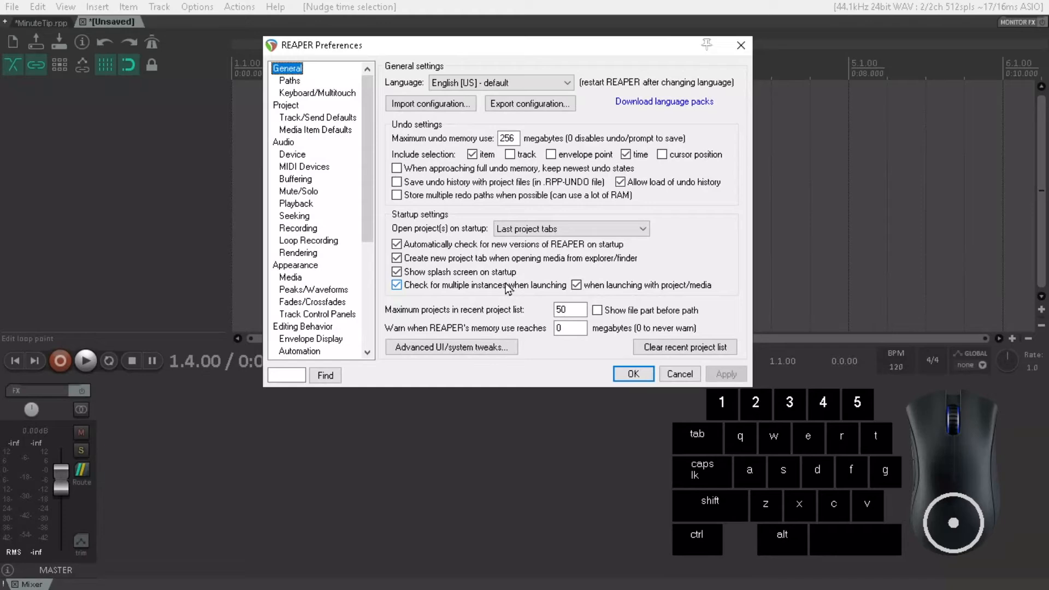
- Enable control messages for the Origin62 MIDI input, then save and close Preferences
click(396, 284)
text(MIDI Dev)
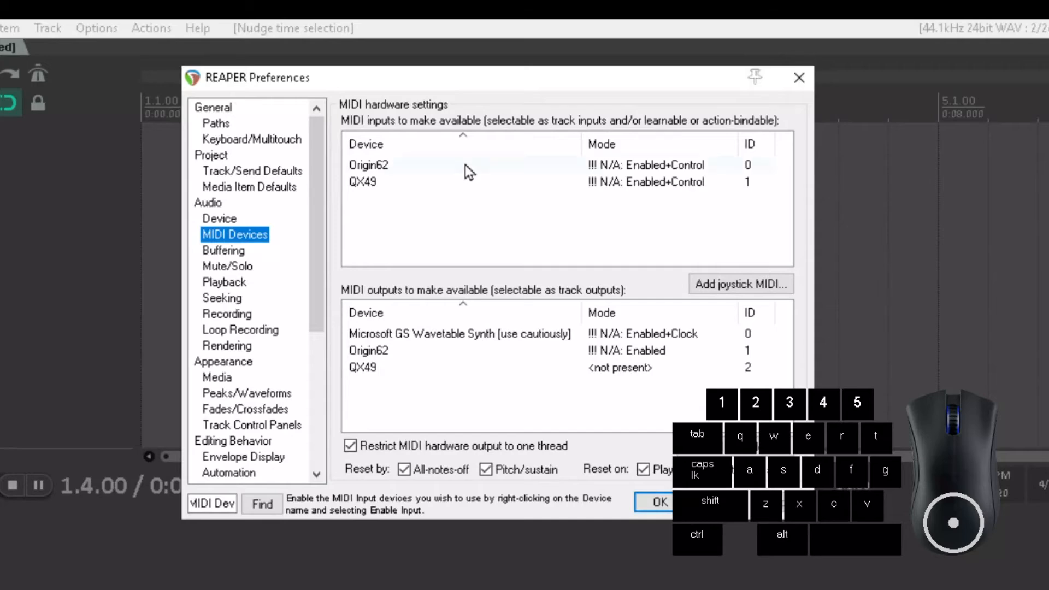
right_click(367, 164)
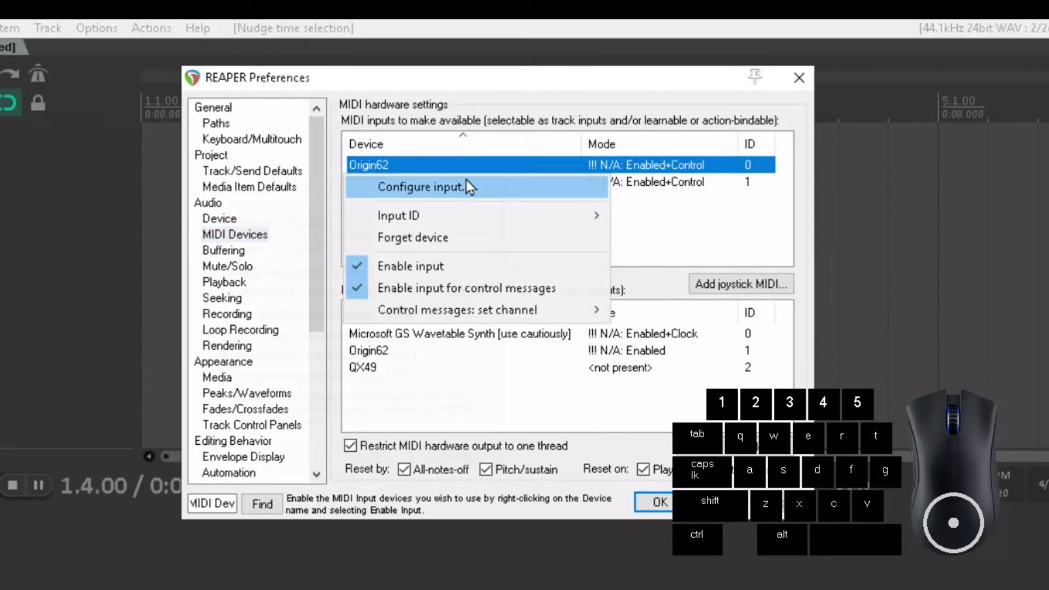
click(421, 186)
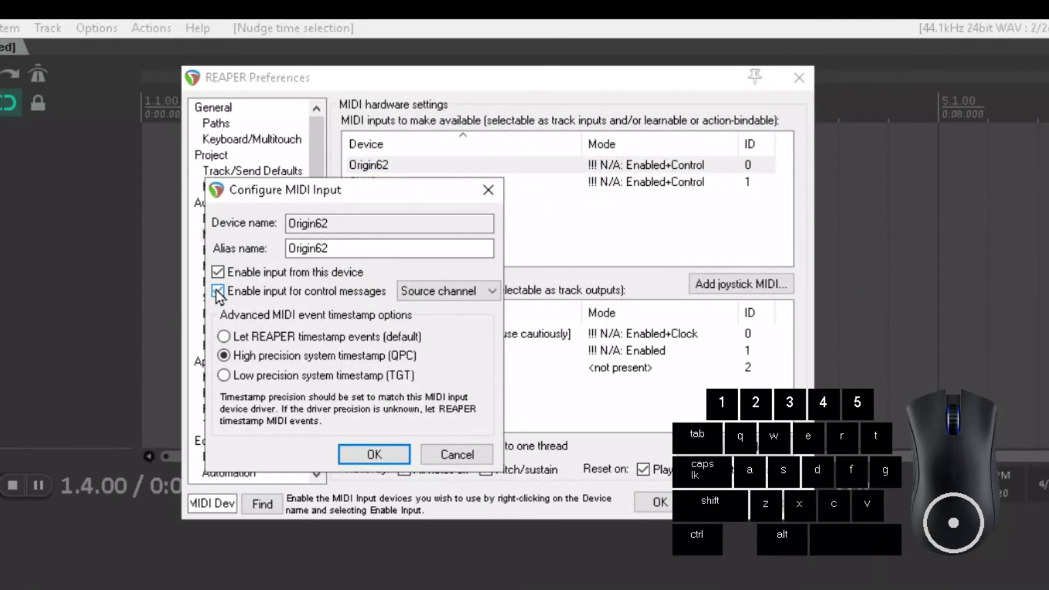
click(373, 454)
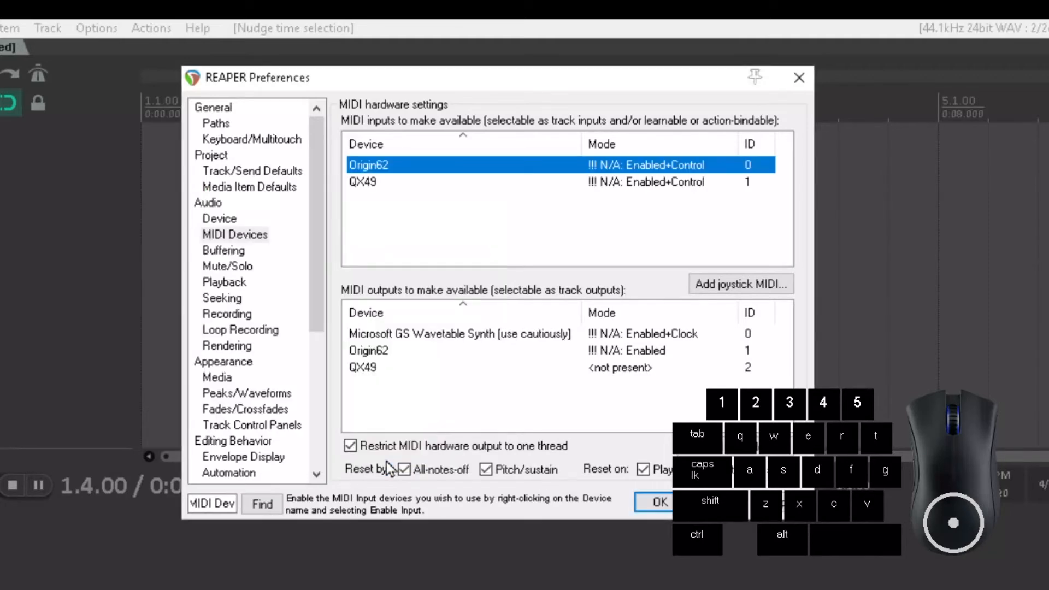
click(658, 503)
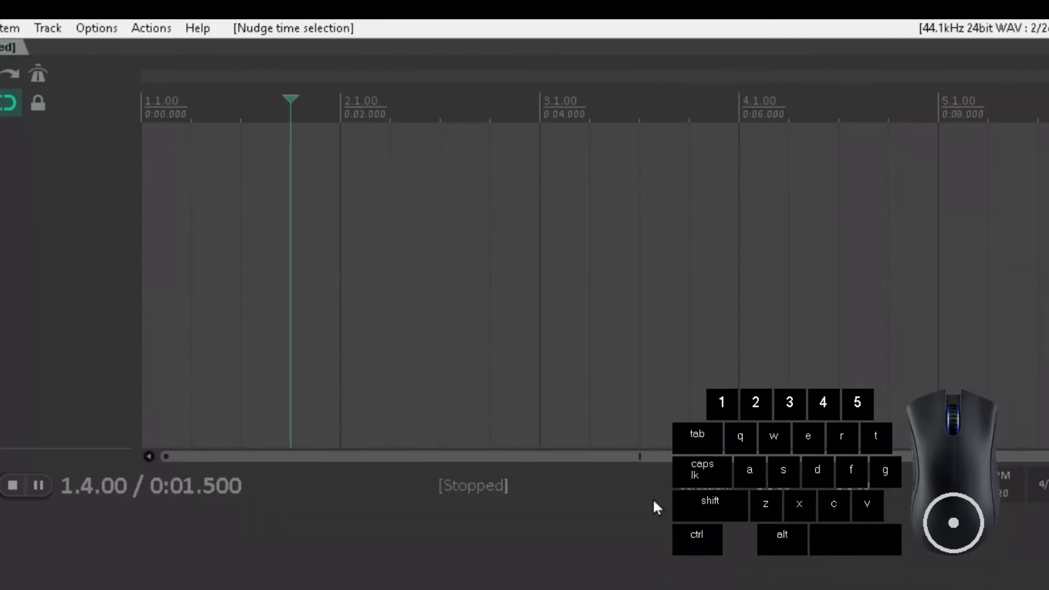